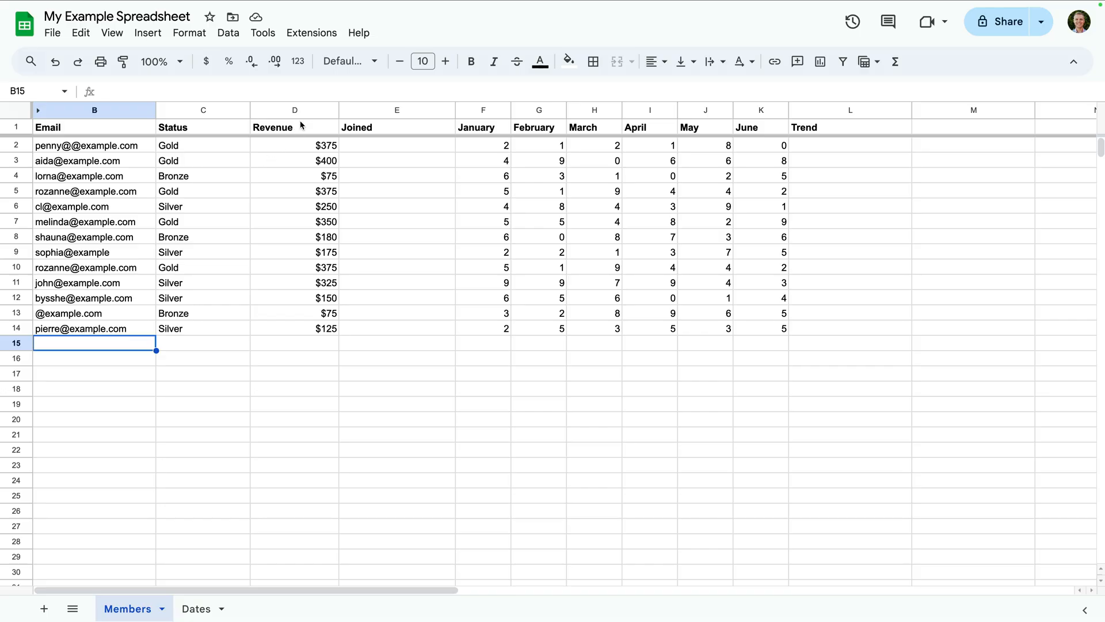
Step: Select the whole Revenue column (D) and reach its Format options
left_click(295, 110)
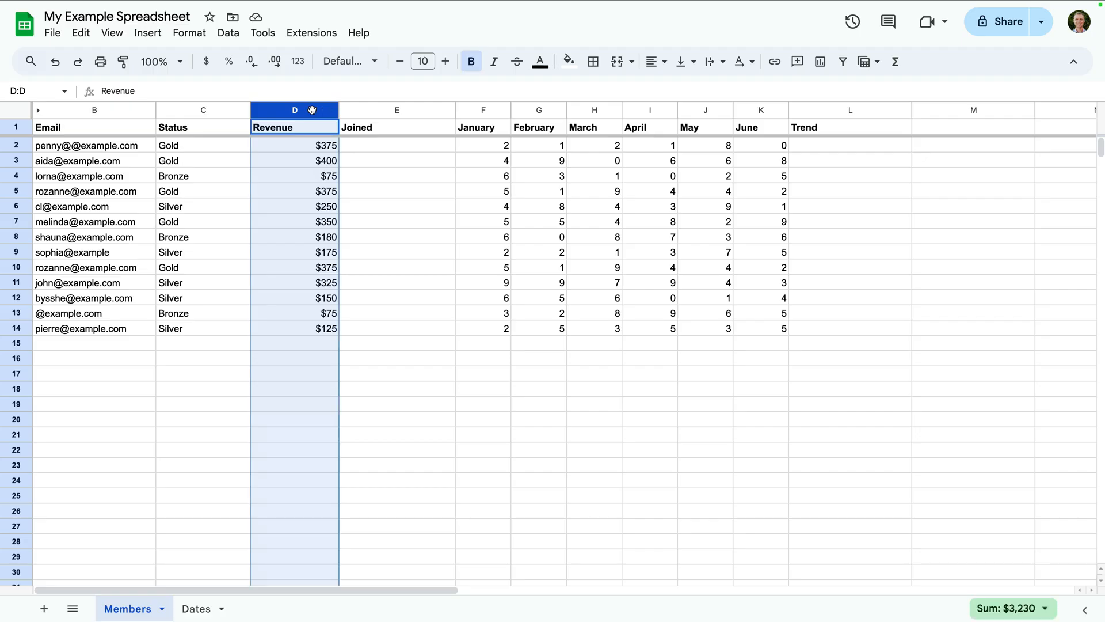
mouse_move(266, 84)
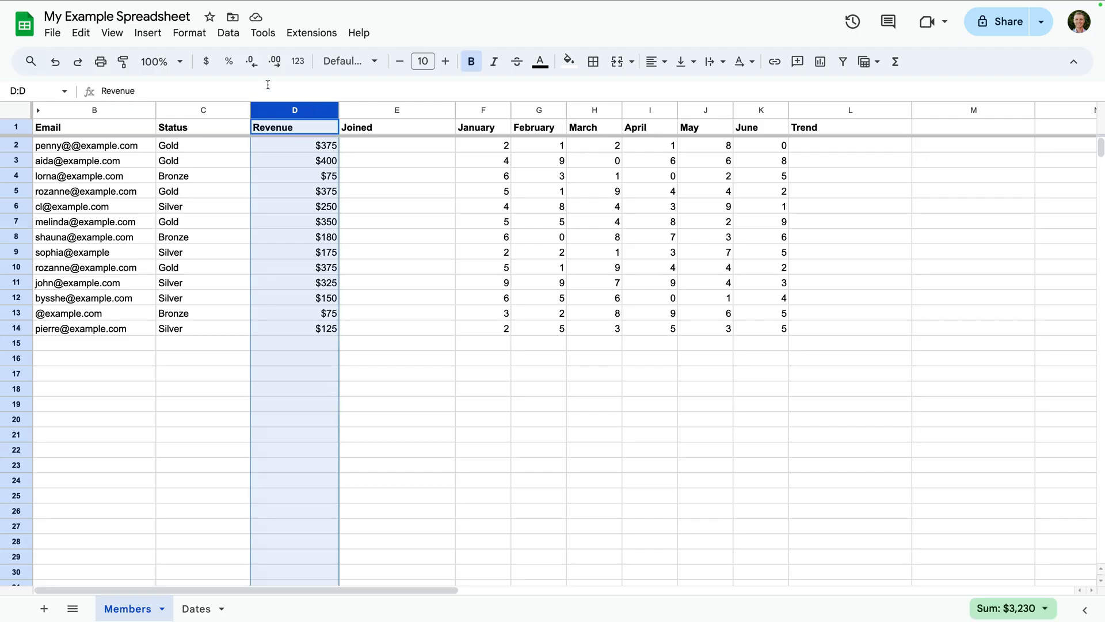
left_click(187, 32)
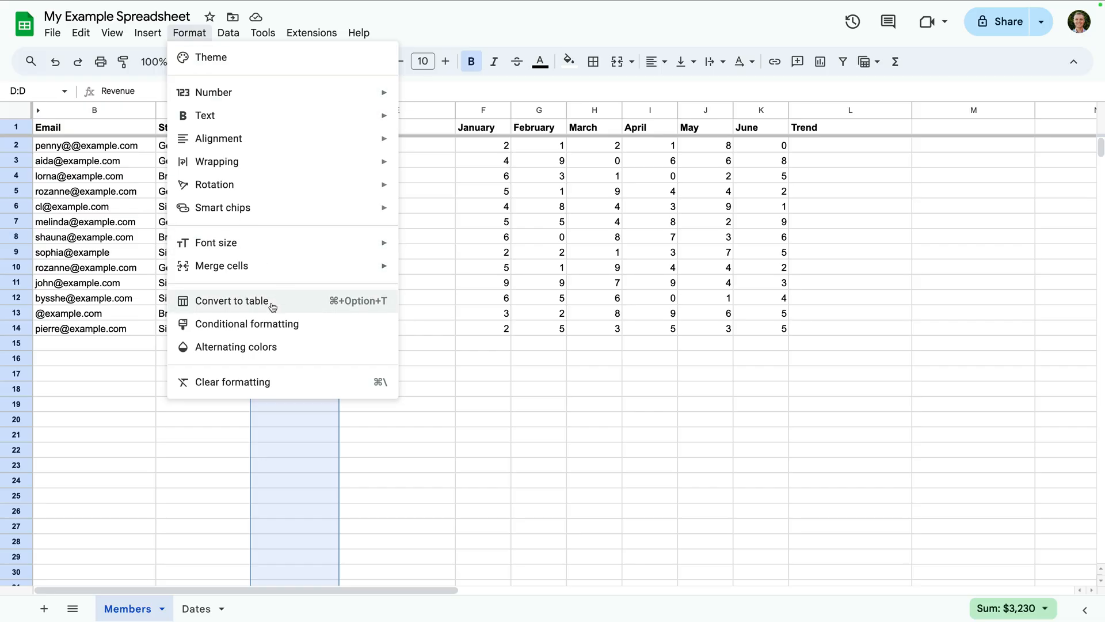
Step: Add a conditional formatting colour-scale rule shading Revenue cells green by amount
left_click(246, 323)
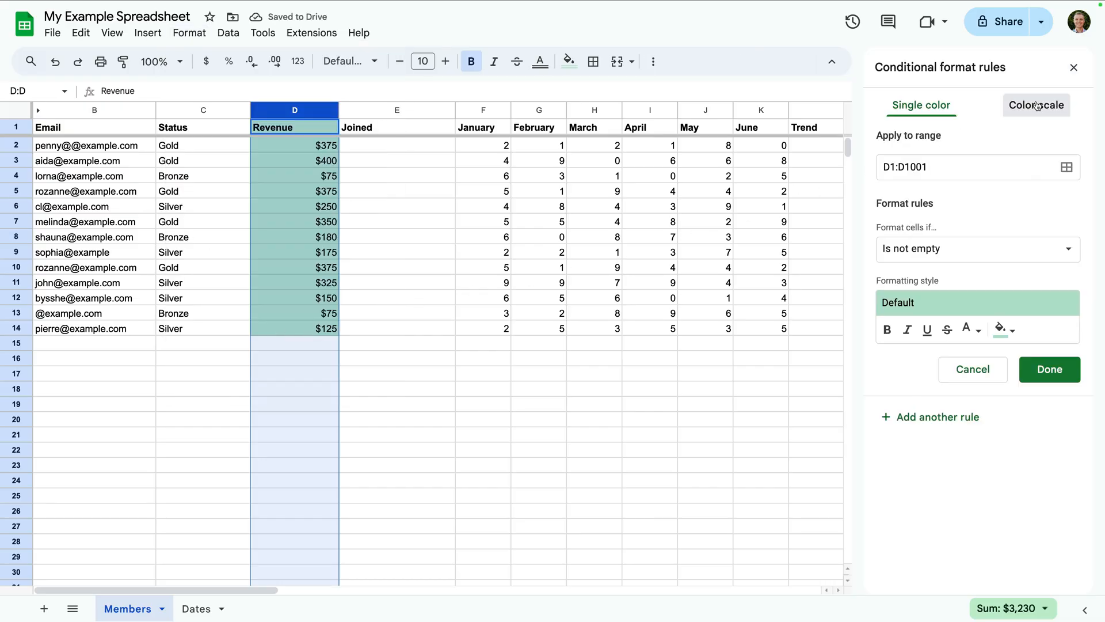
left_click(1036, 105)
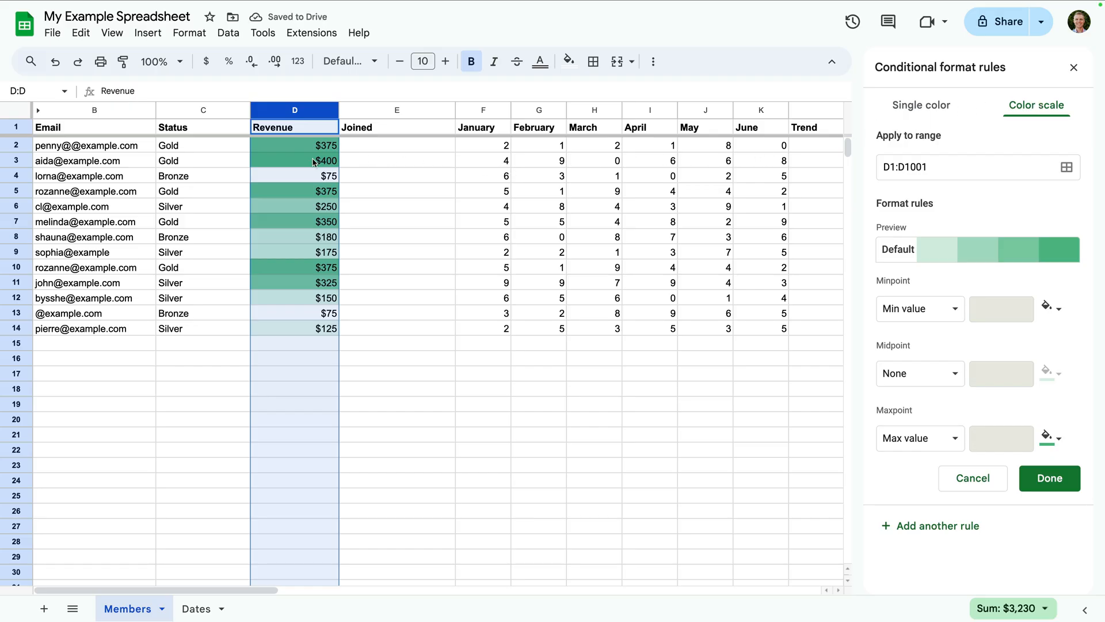
mouse_move(296, 193)
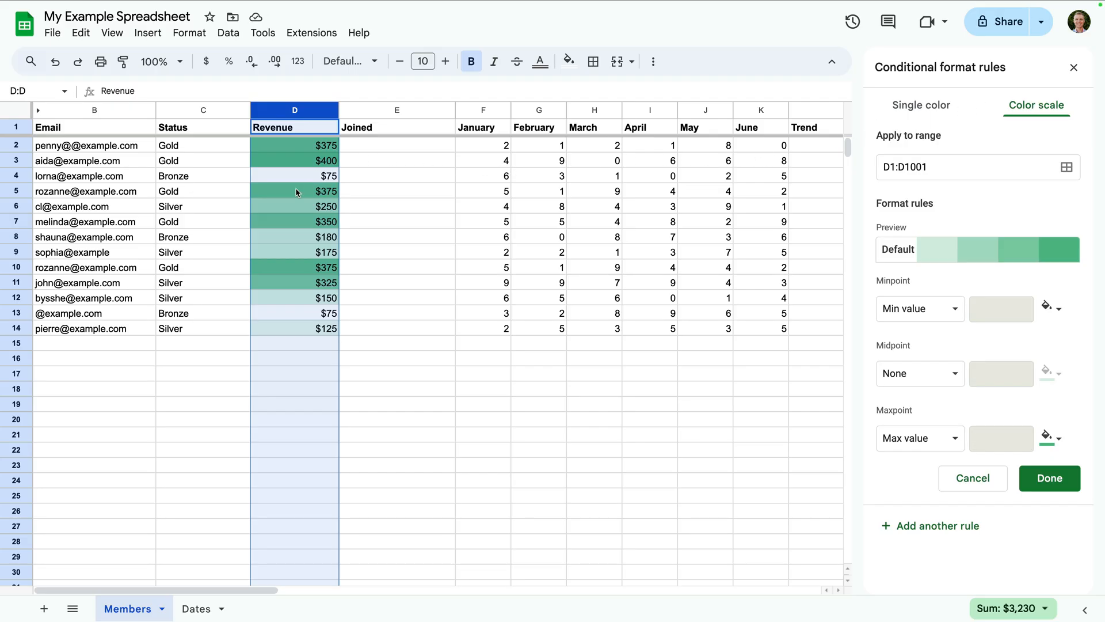
mouse_move(300, 316)
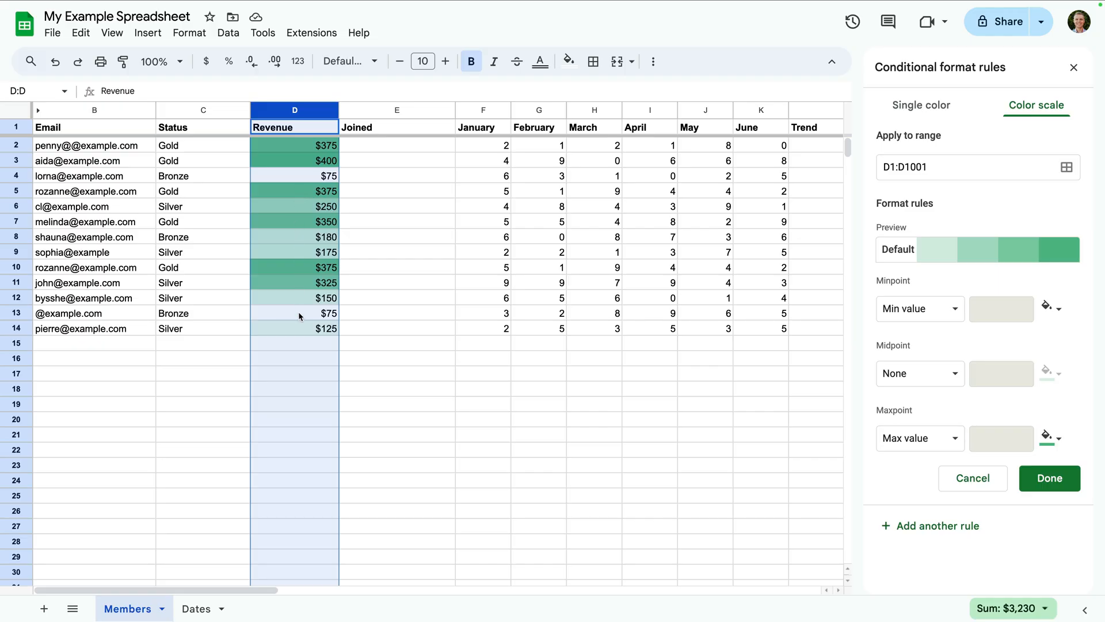
mouse_move(300, 329)
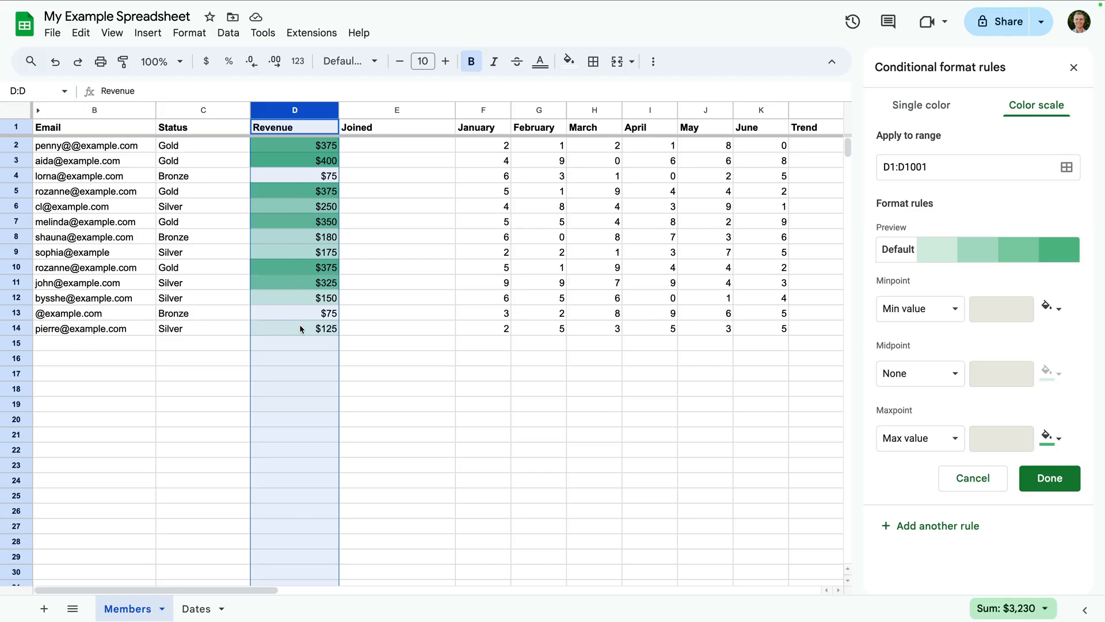
mouse_move(906, 256)
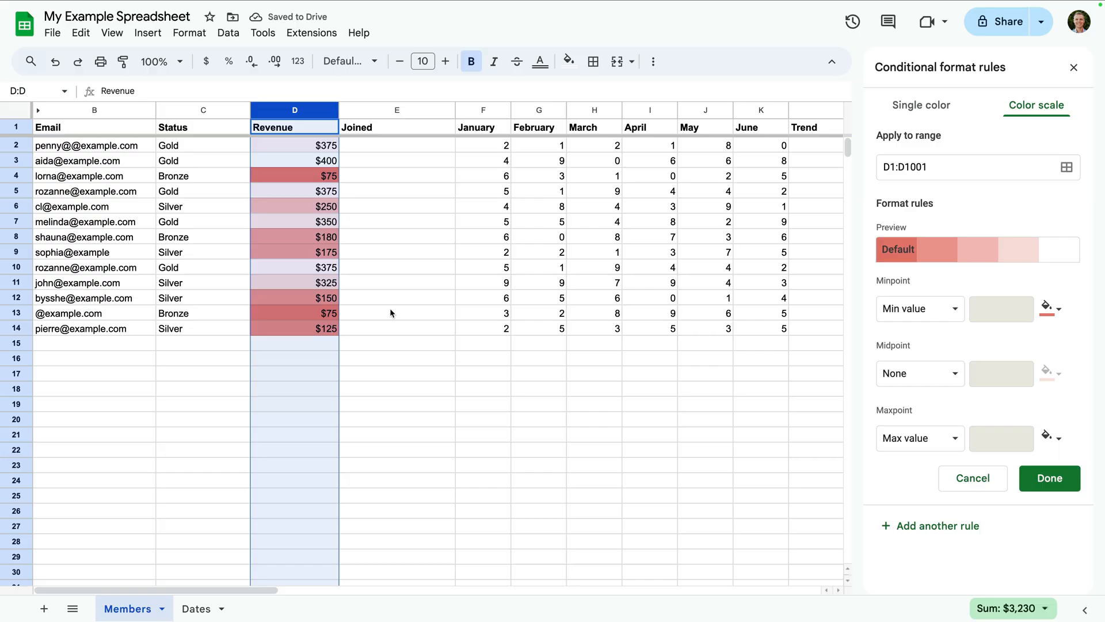
mouse_move(318, 299)
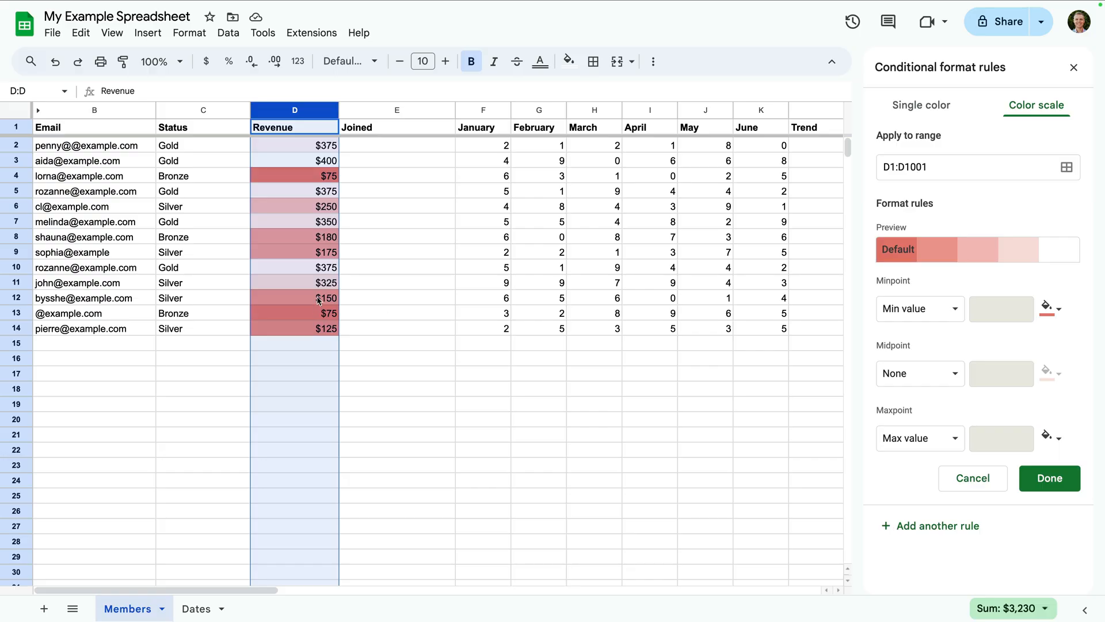
left_click(917, 248)
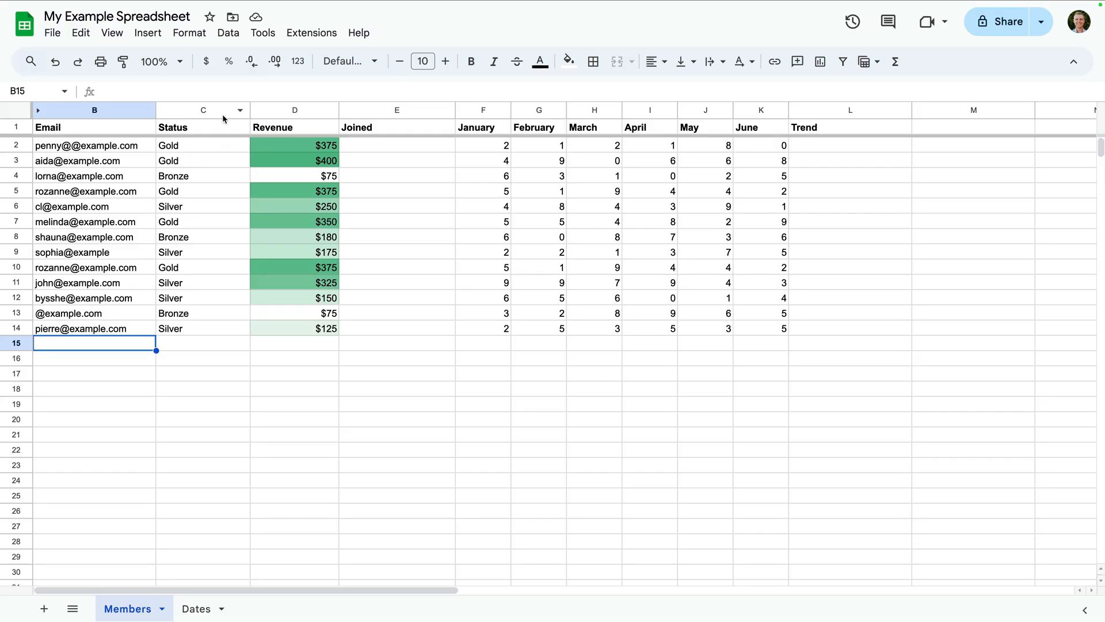
Step: Select the Status column (C) and create a filter on the Members table
left_click(203, 111)
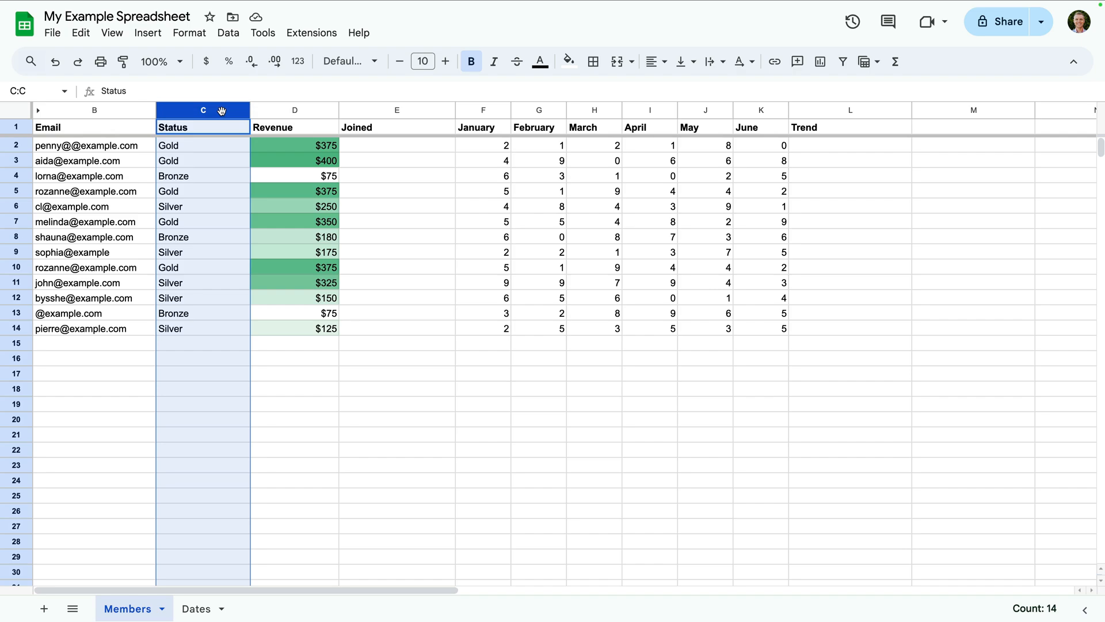
left_click(228, 32)
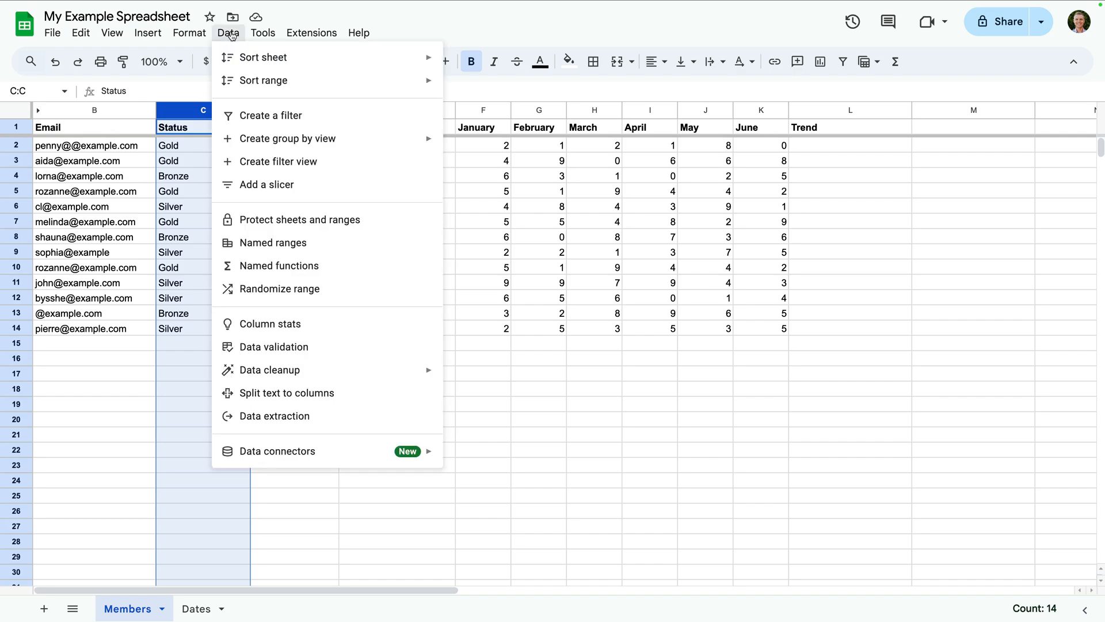
mouse_move(269, 115)
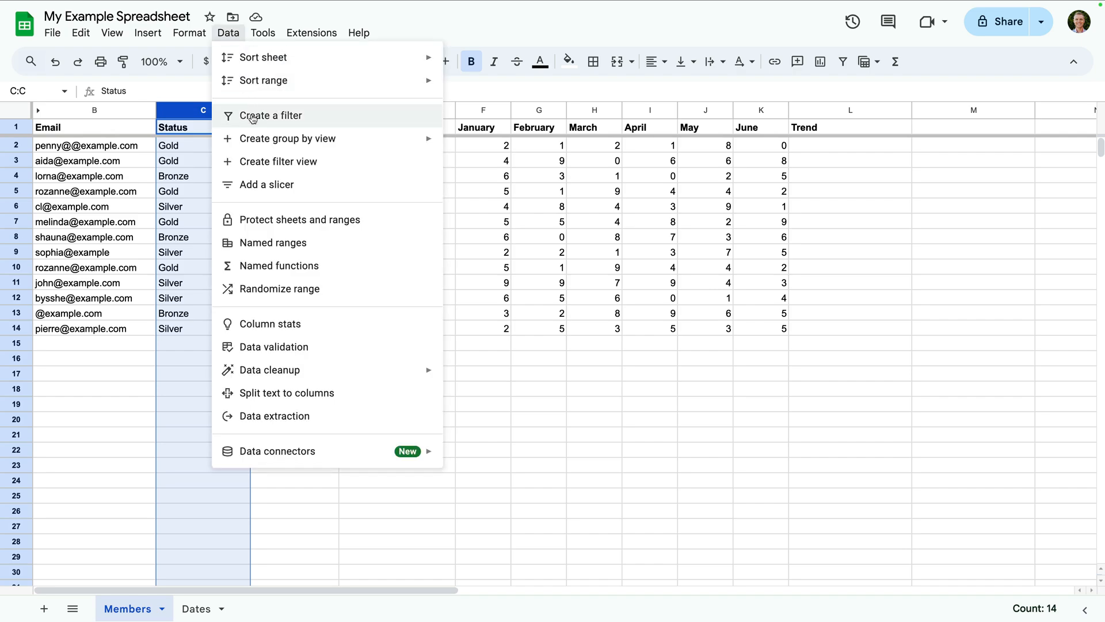
left_click(270, 115)
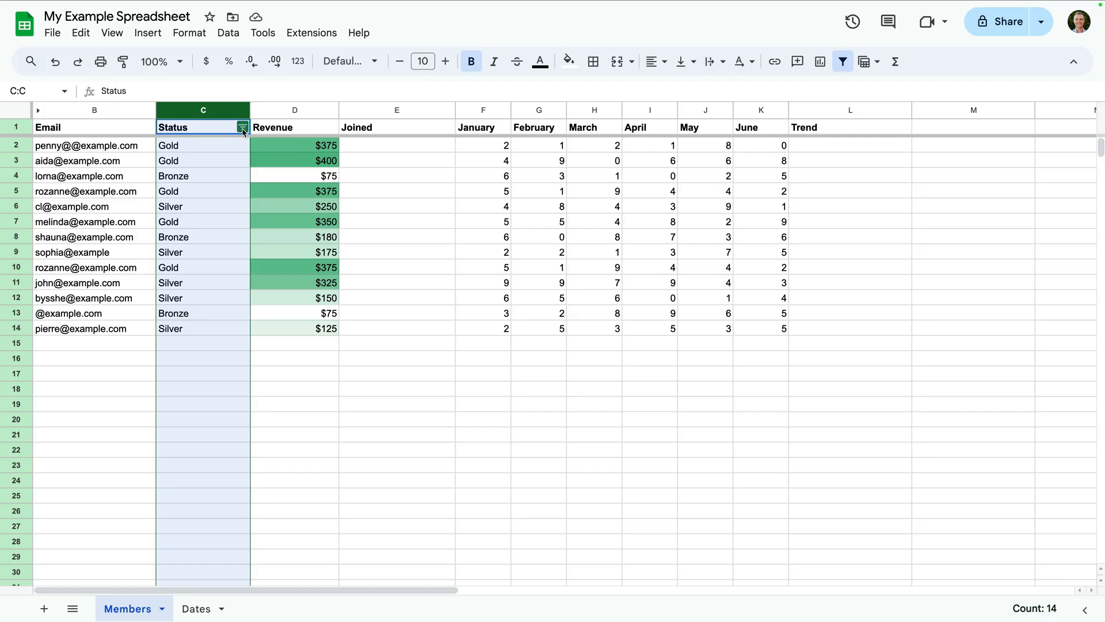
Step: Filter the Status column by values so only Gold rows remain
left_click(242, 127)
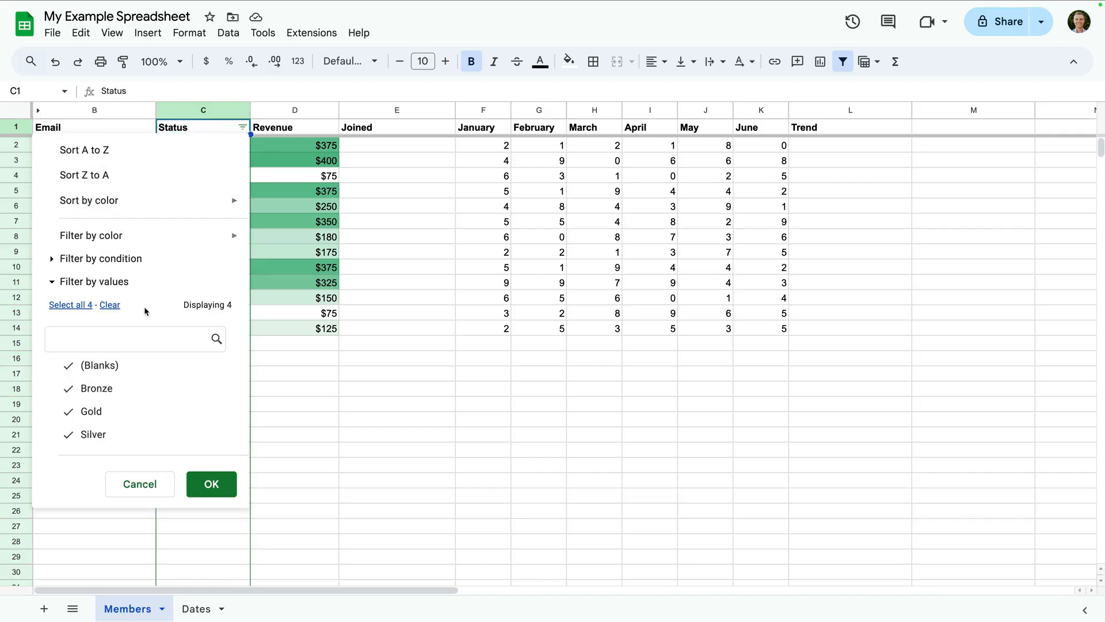
mouse_move(111, 304)
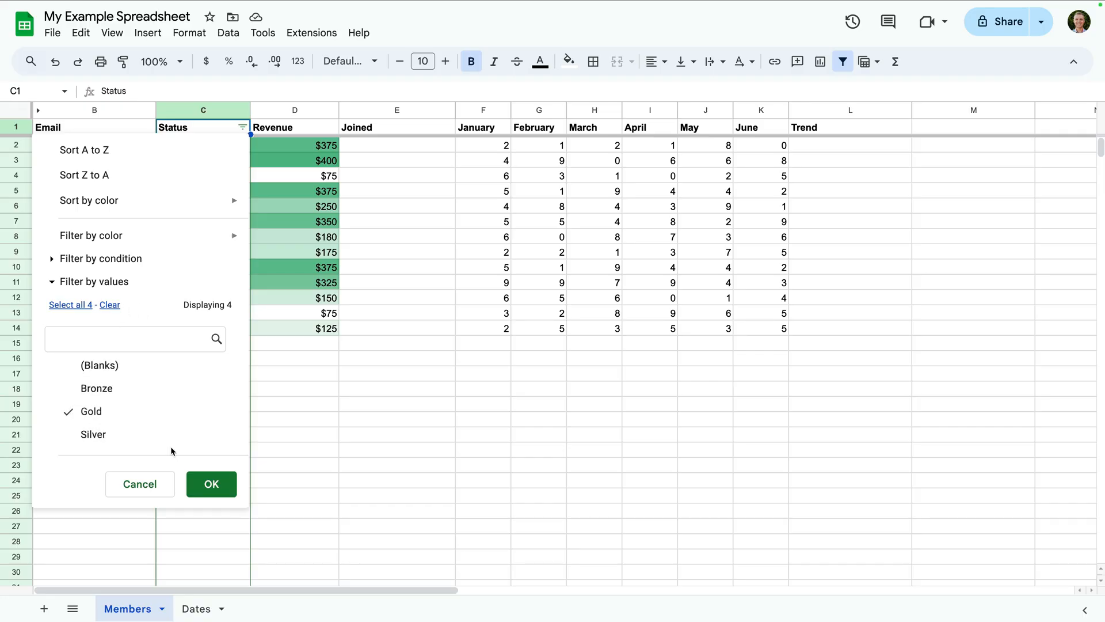
left_click(209, 483)
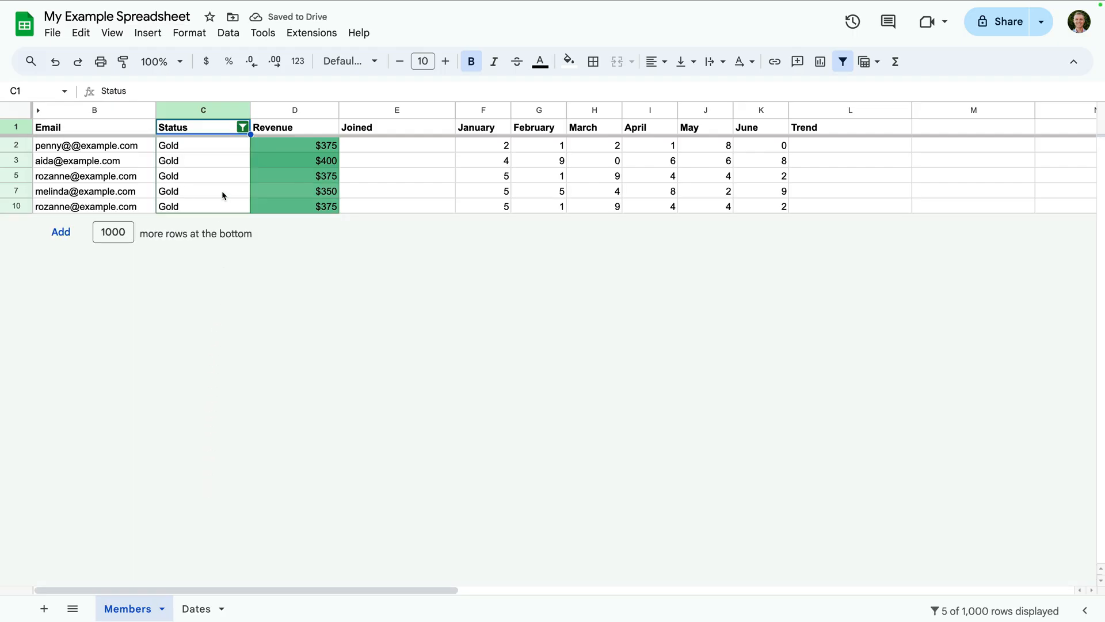
mouse_move(225, 156)
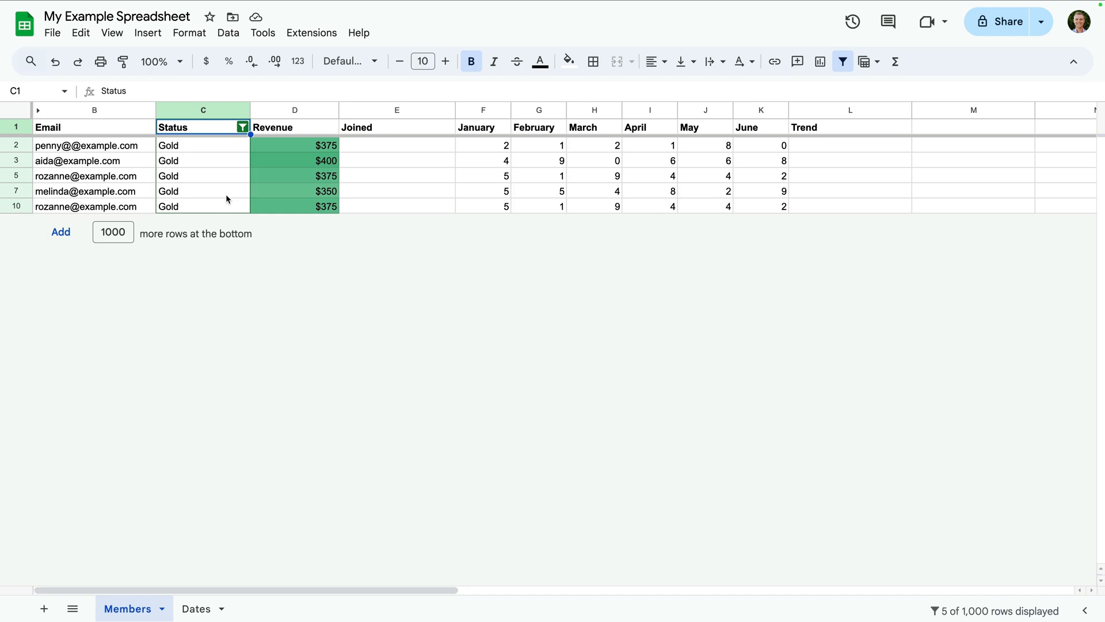
mouse_move(226, 52)
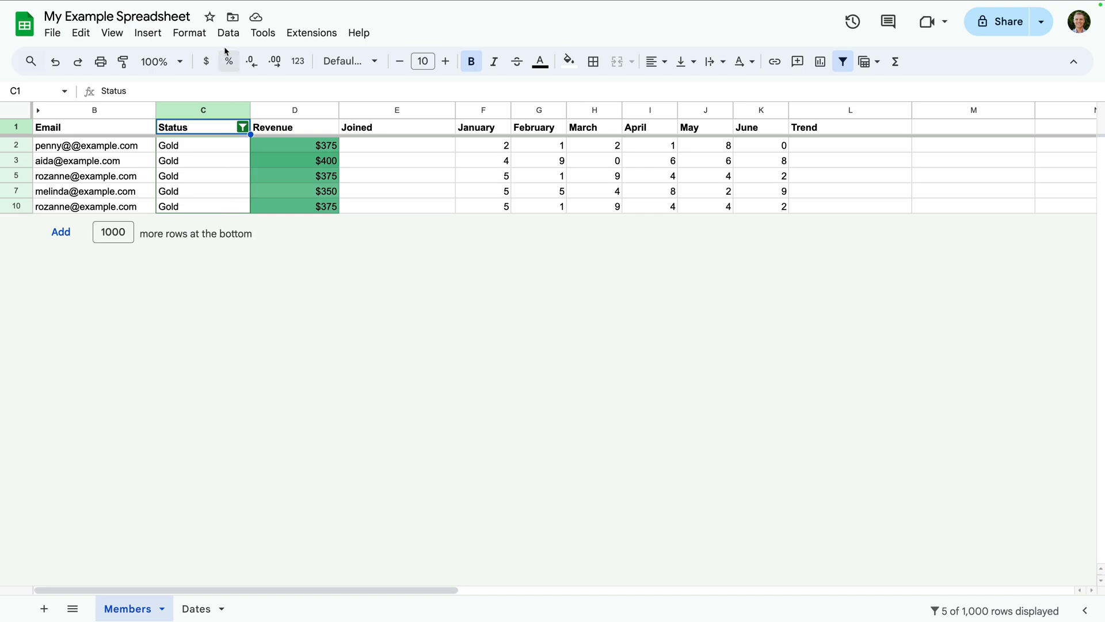
Step: Save the current Gold-only filter as a filter view named 'Gold Status'
left_click(228, 32)
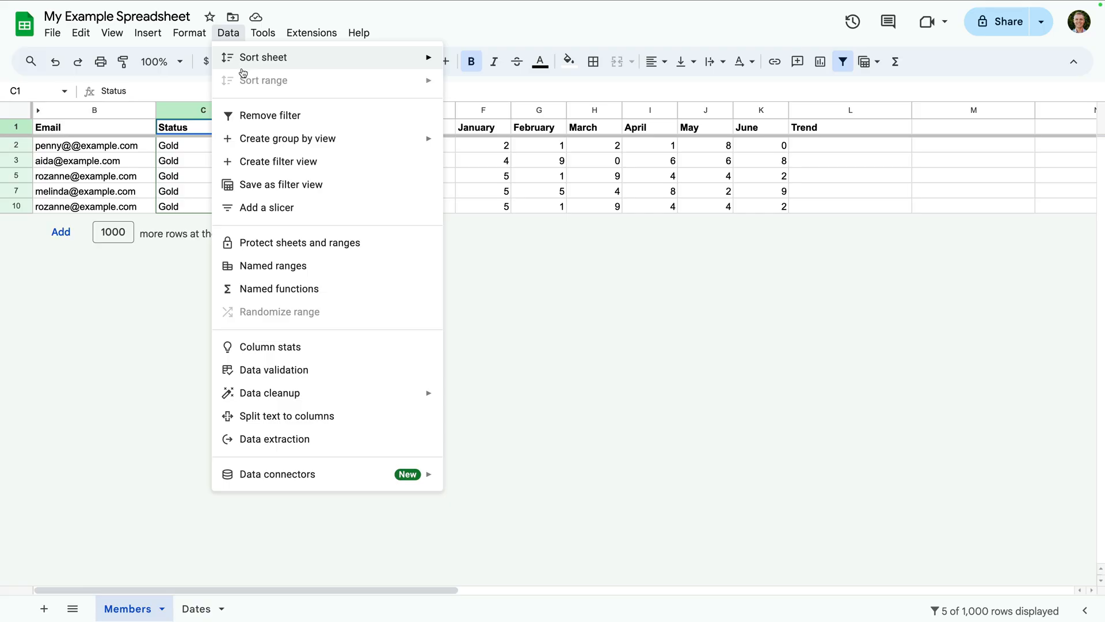
left_click(281, 184)
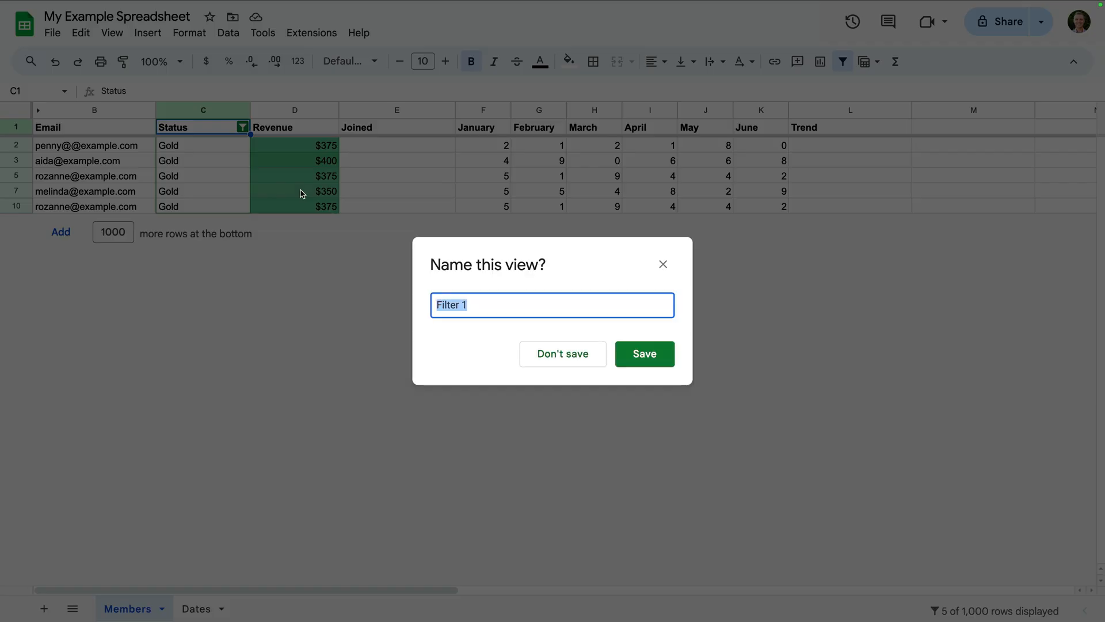
type("Gold S")
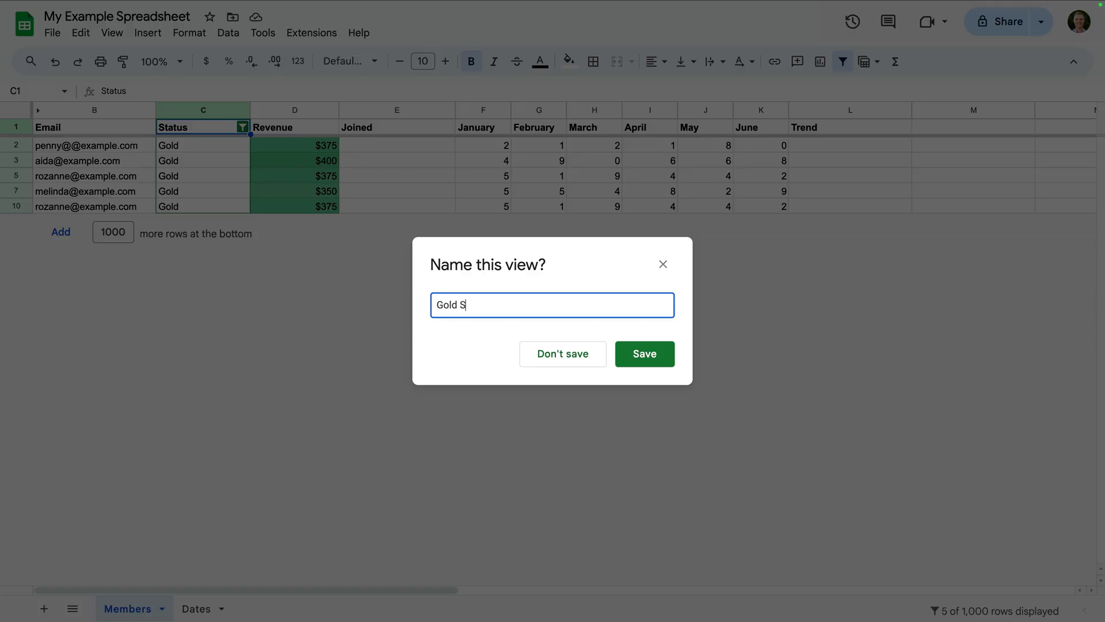
type("tatus")
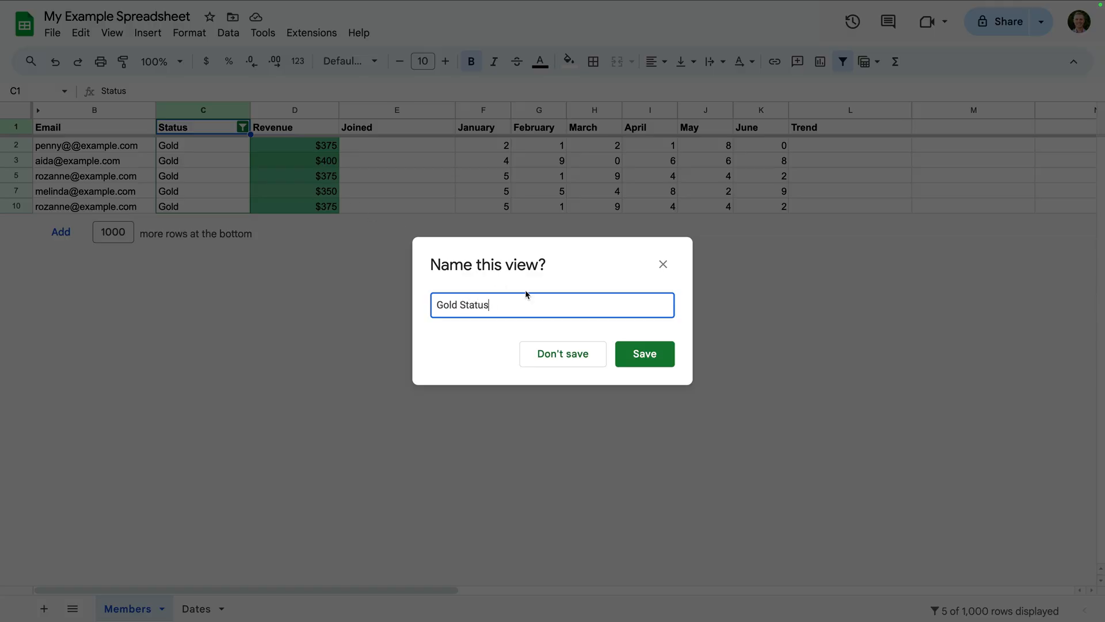
left_click(644, 354)
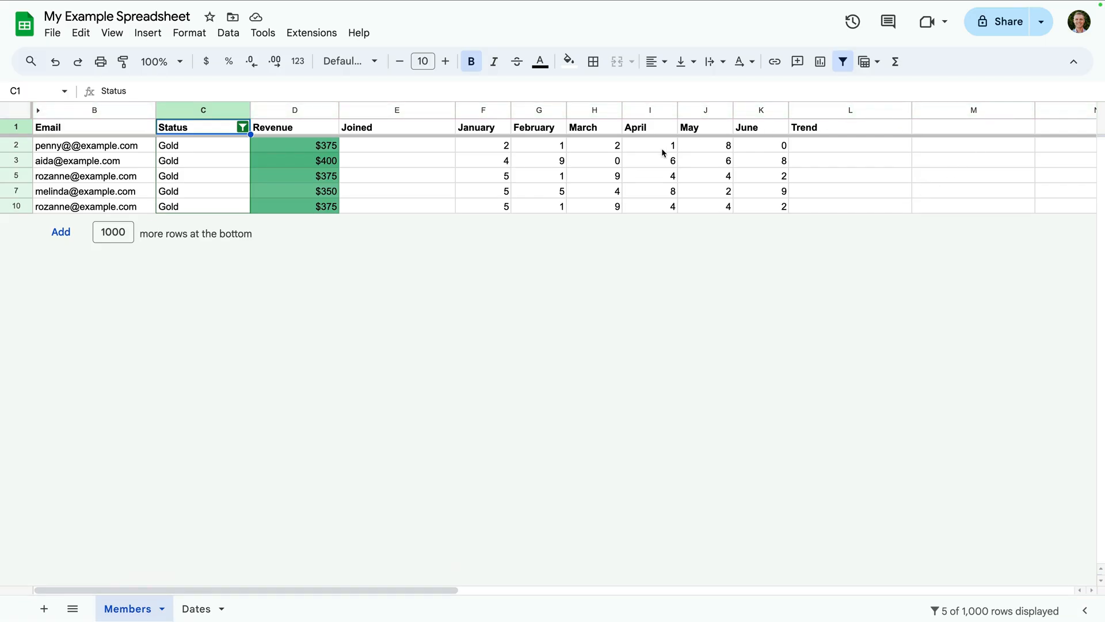
Step: Remove the filter so all 13 Members rows show again
left_click(228, 32)
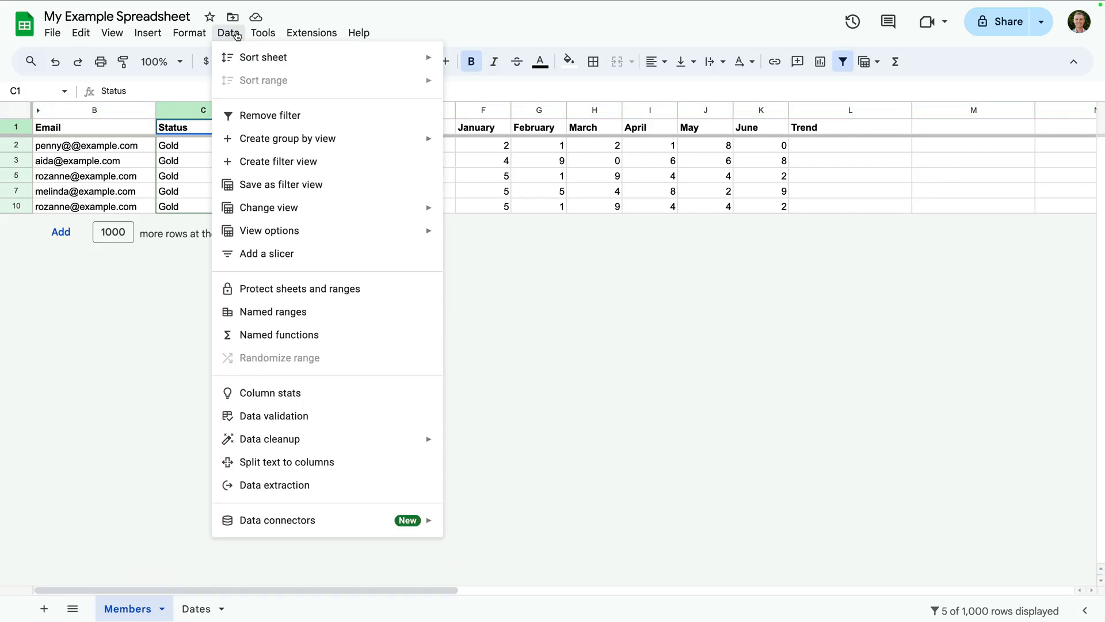
left_click(270, 116)
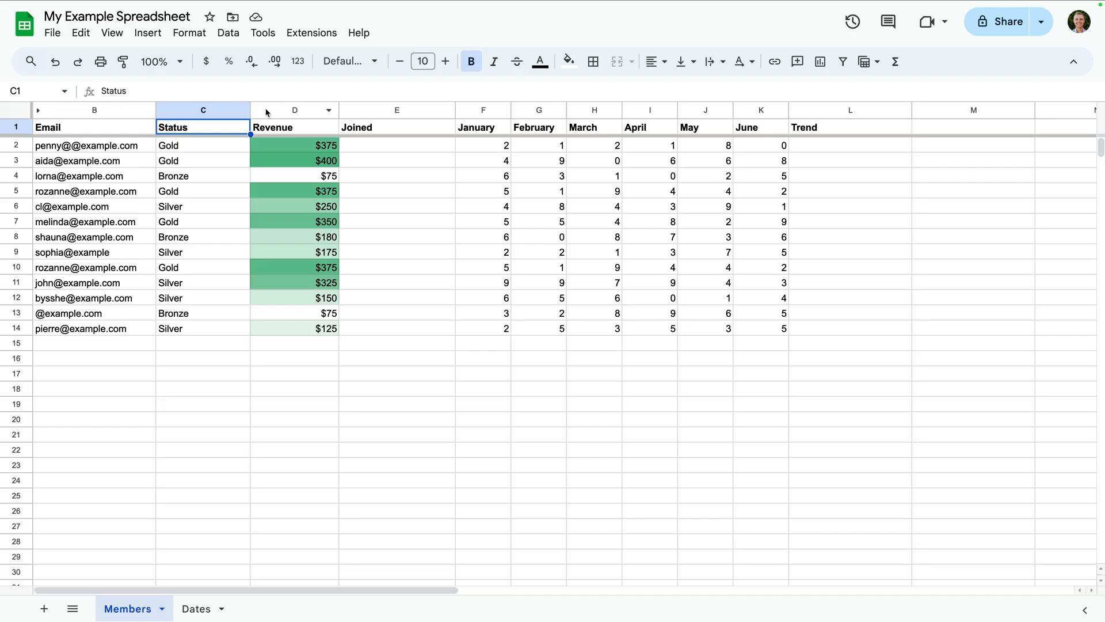
left_click(228, 33)
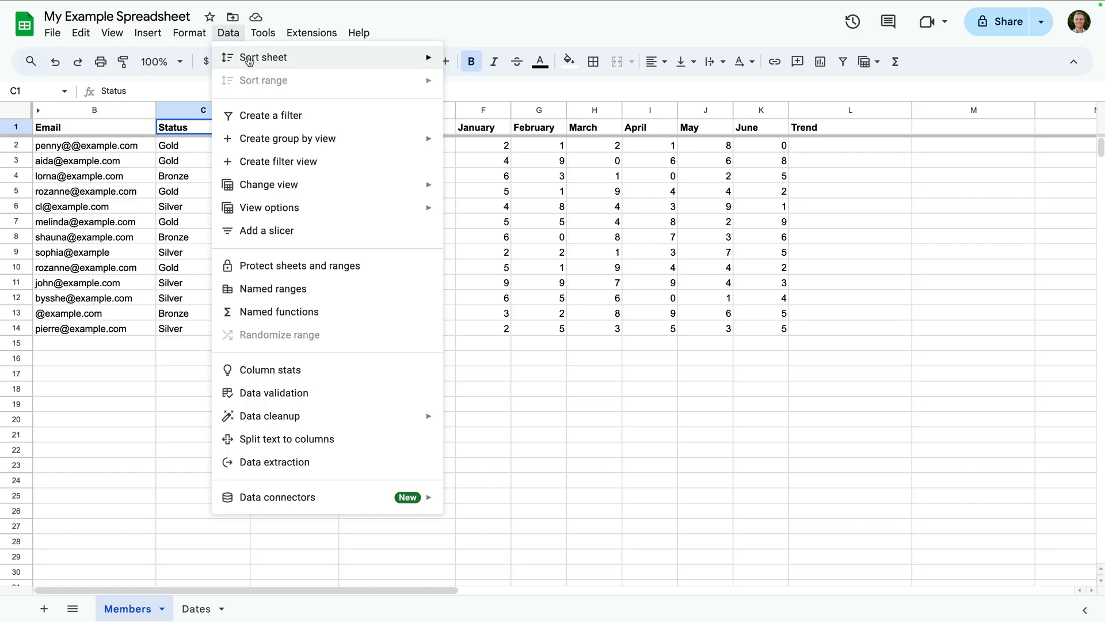